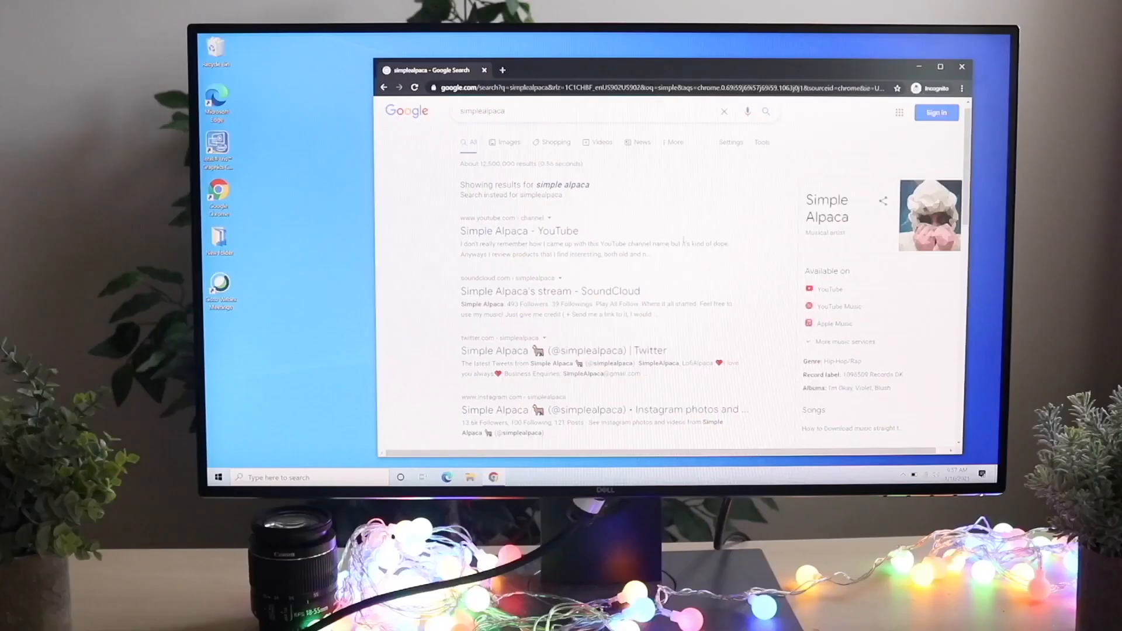
# - Open the Simple Alpaca YouTube channel from the simplealpaca search results
pyautogui.scroll(-3)
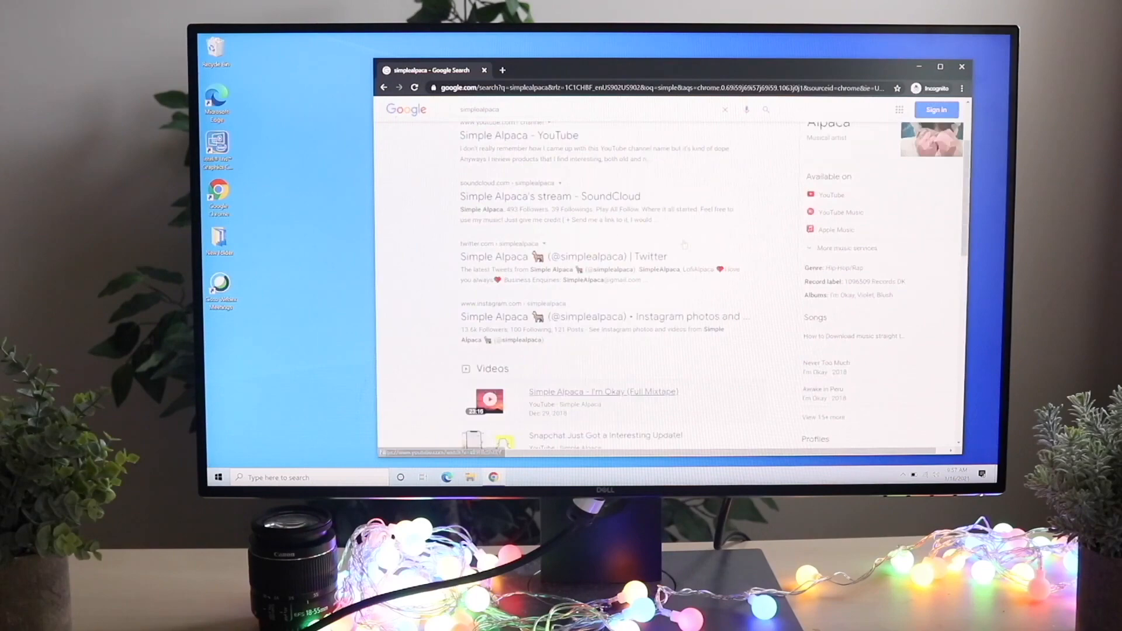
pyautogui.click(518, 136)
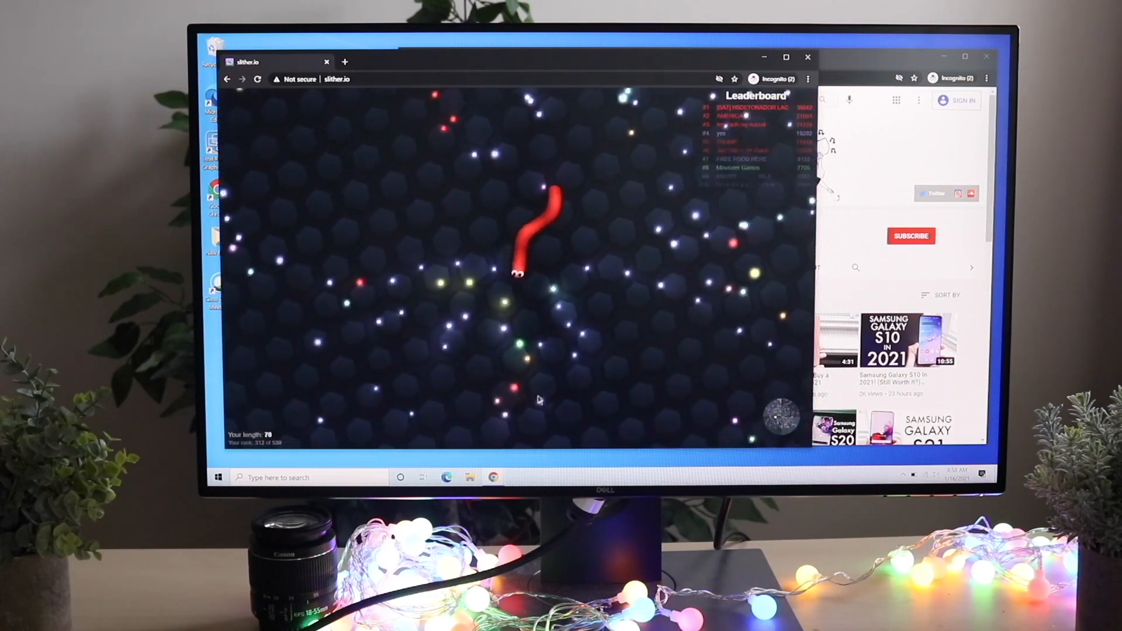
# - Bring up the Start menu and scroll its app list looking for Microsoft Store
pyautogui.click(219, 477)
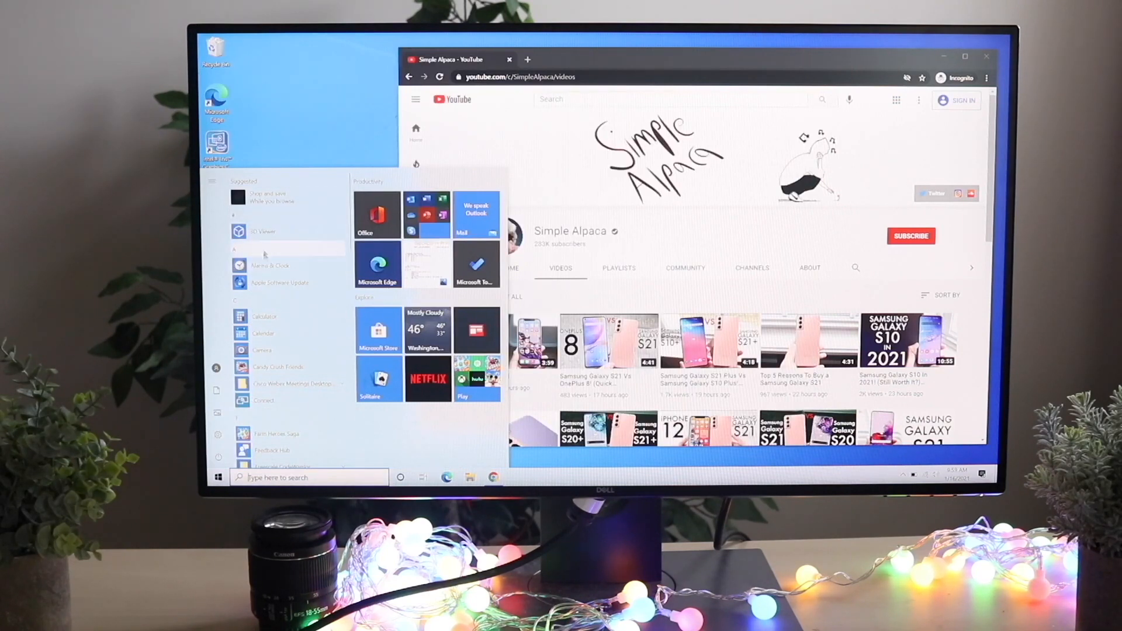
pyautogui.moveTo(264, 367)
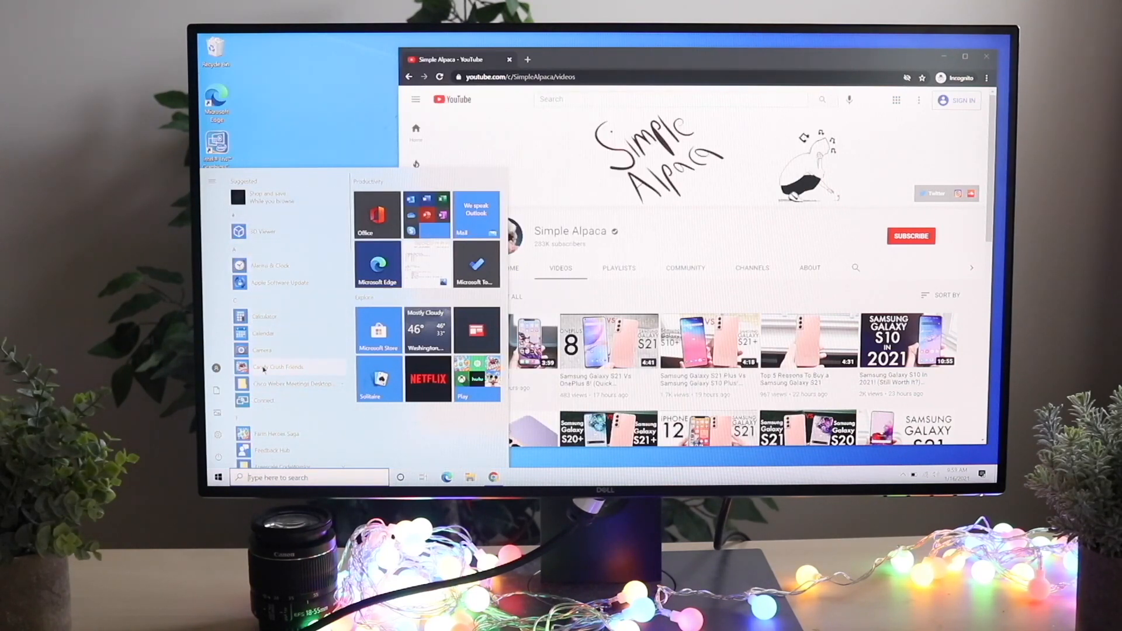
pyautogui.scroll(-3)
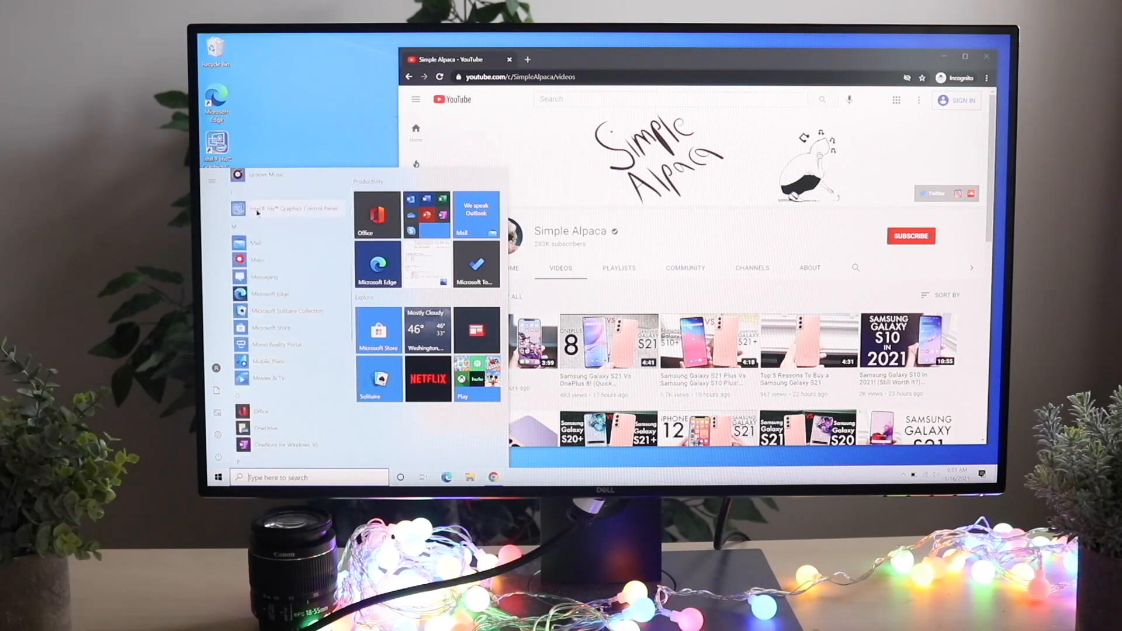
pyautogui.scroll(-3)
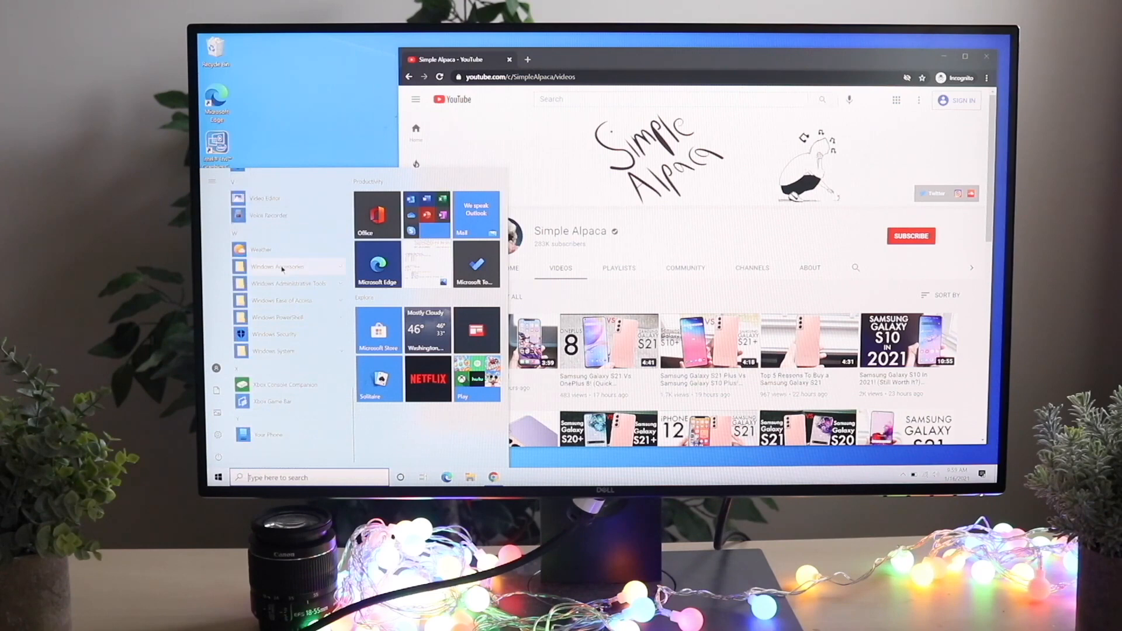
pyautogui.click(277, 267)
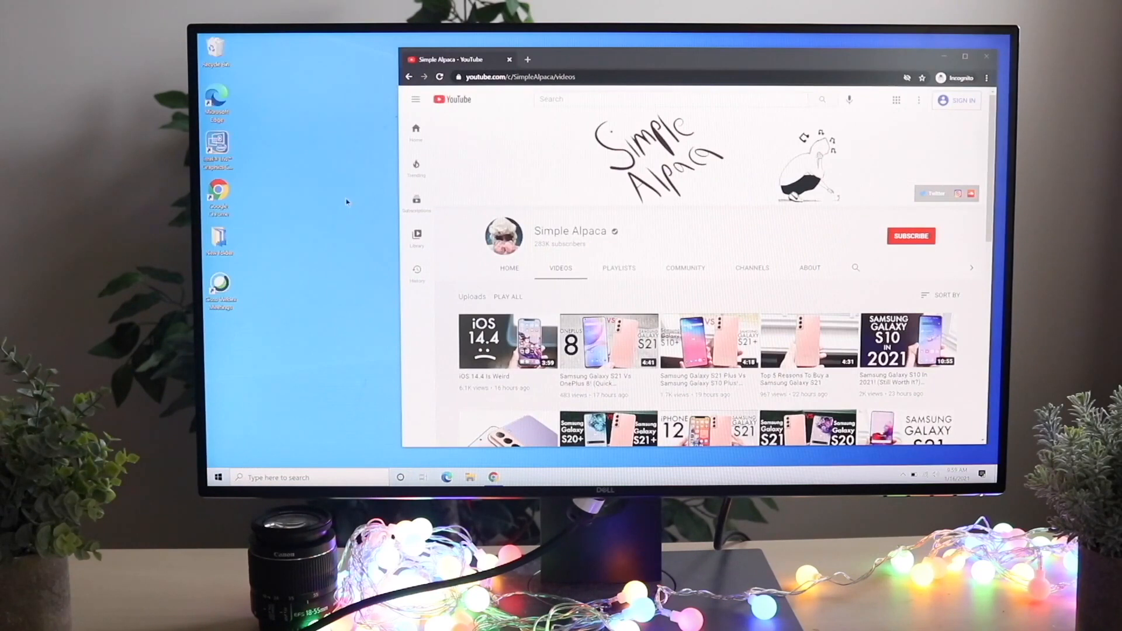
# - Reopen the Start menu and expand the full All apps list of installed programs
pyautogui.click(218, 477)
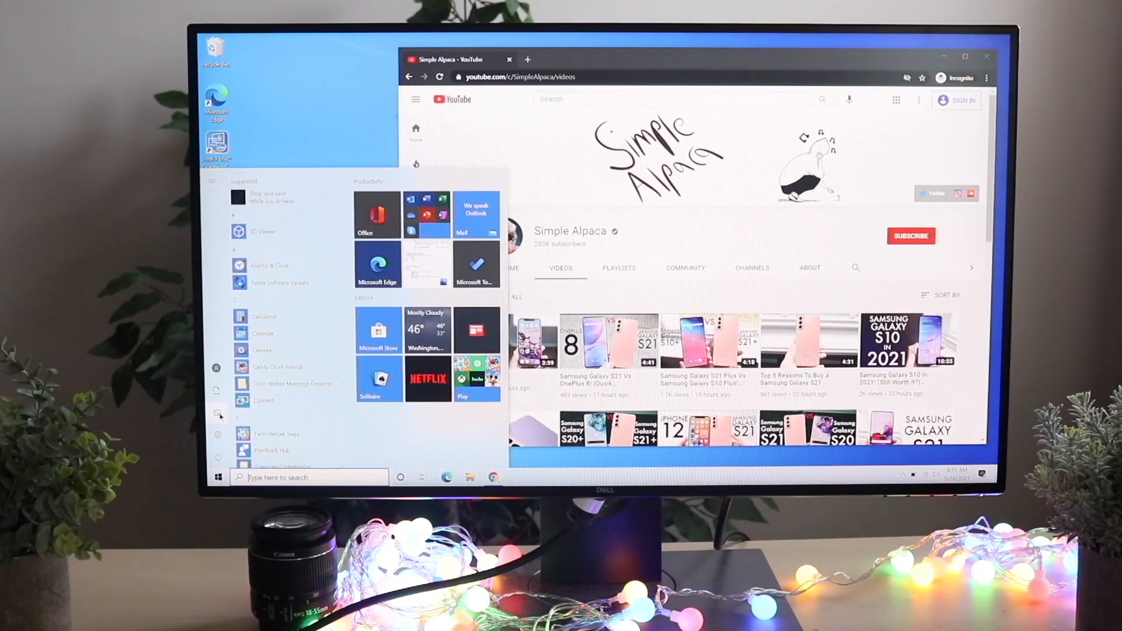
pyautogui.scroll(-3)
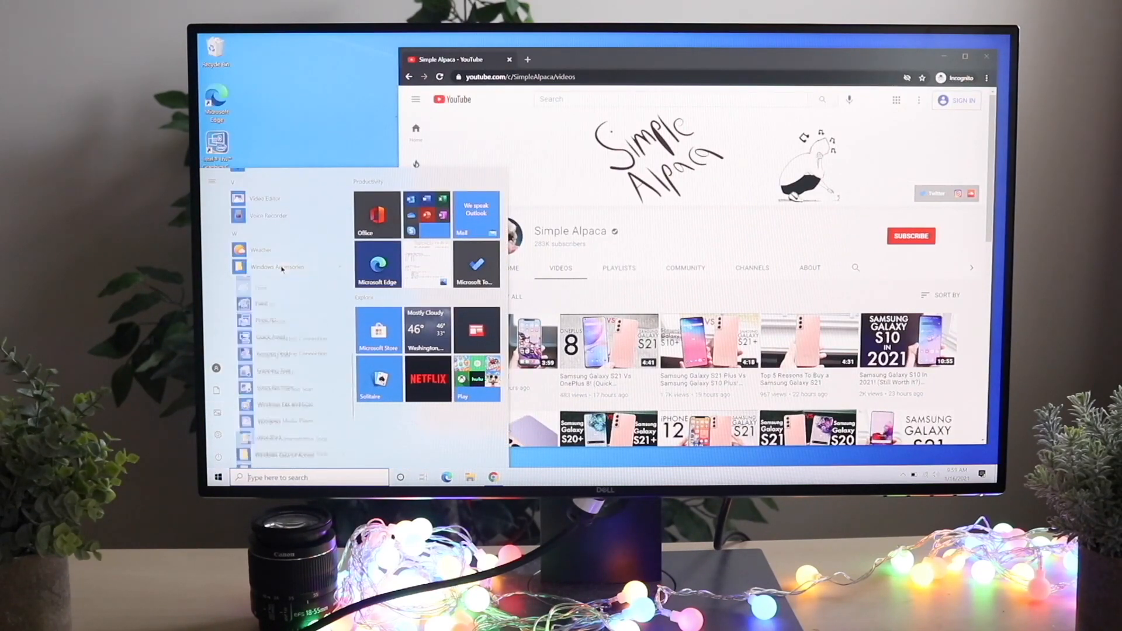
pyautogui.click(276, 267)
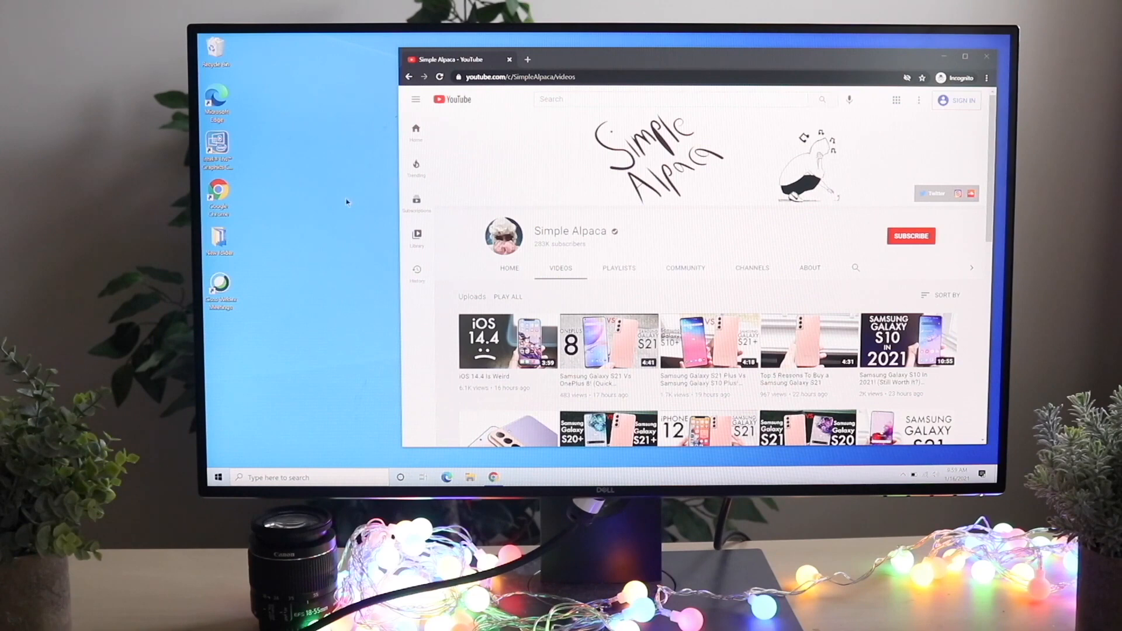
pyautogui.click(218, 477)
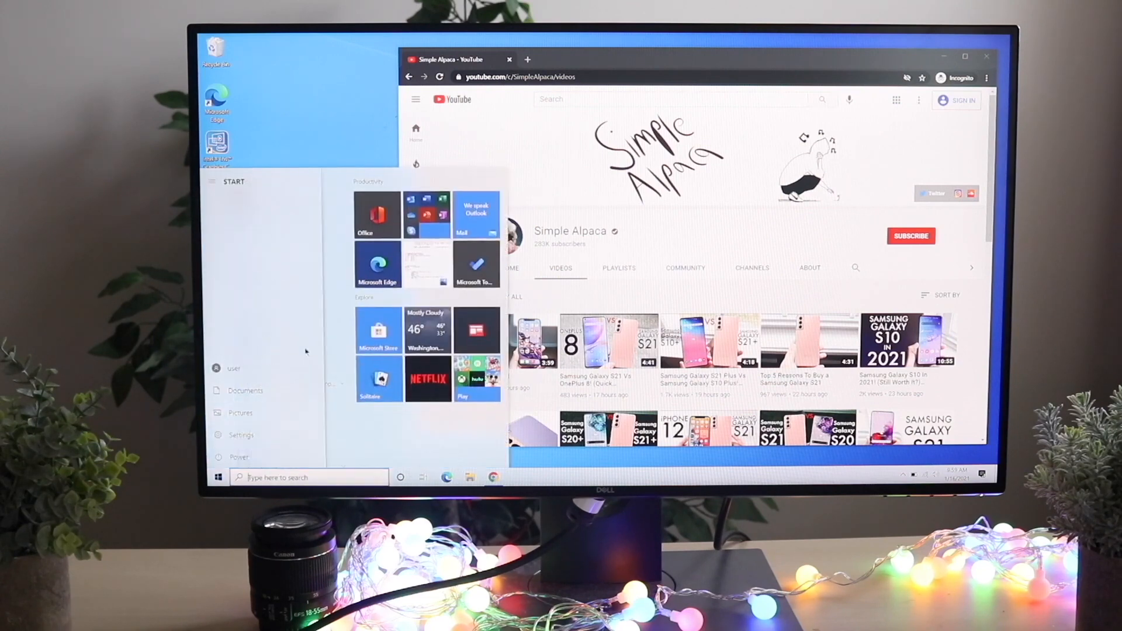
pyautogui.click(211, 181)
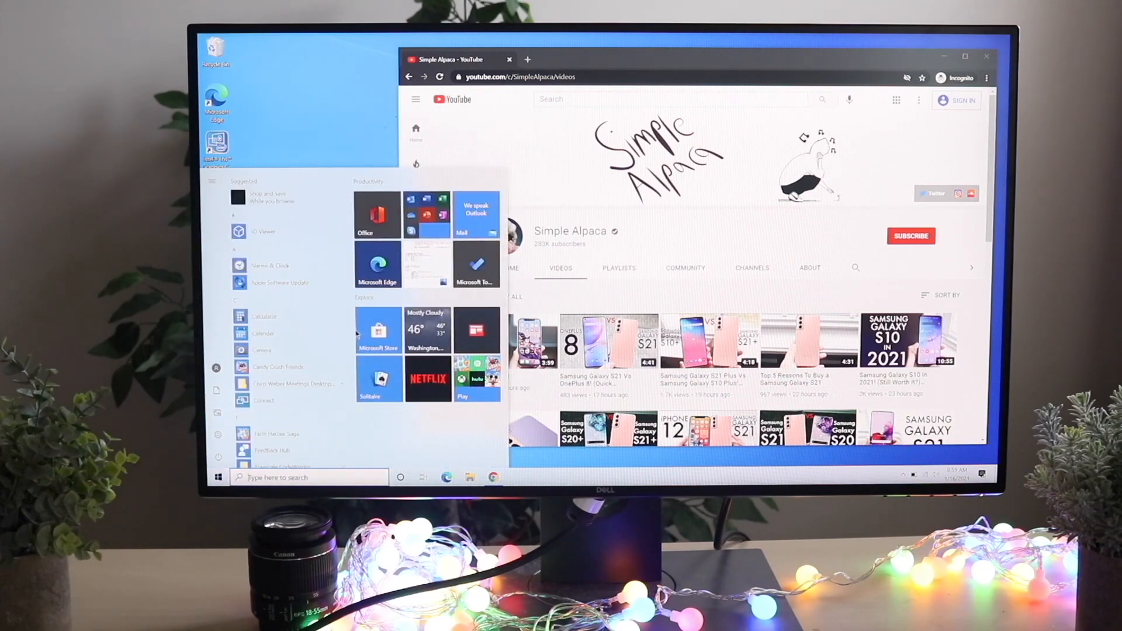
# - Launch Microsoft Store and browse down and back up its Home page
pyautogui.click(377, 330)
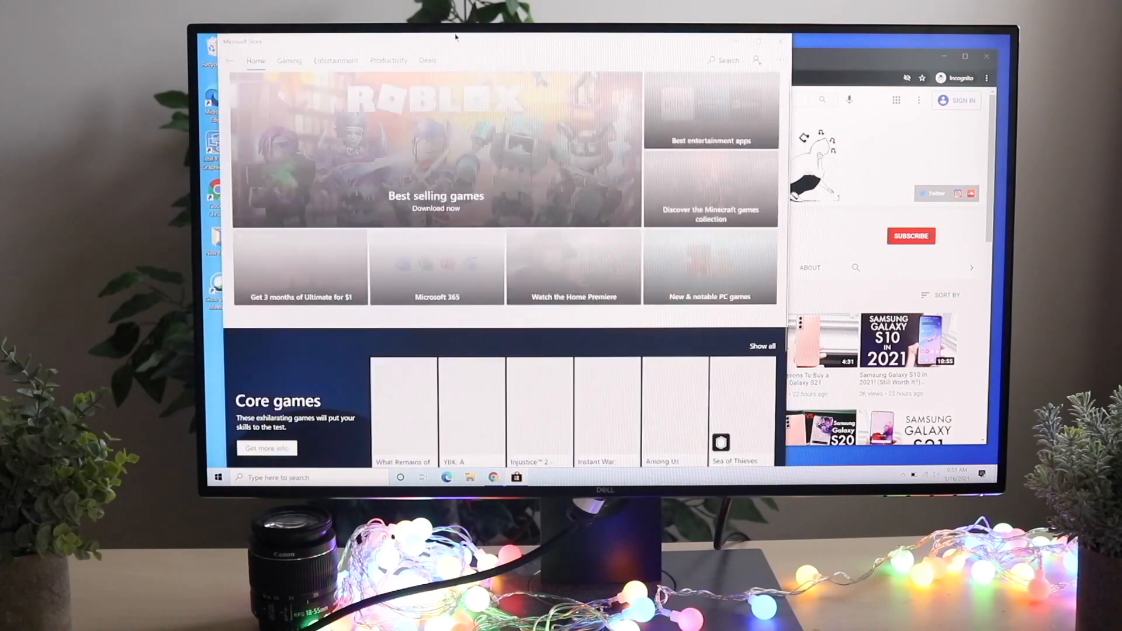
pyautogui.scroll(-3)
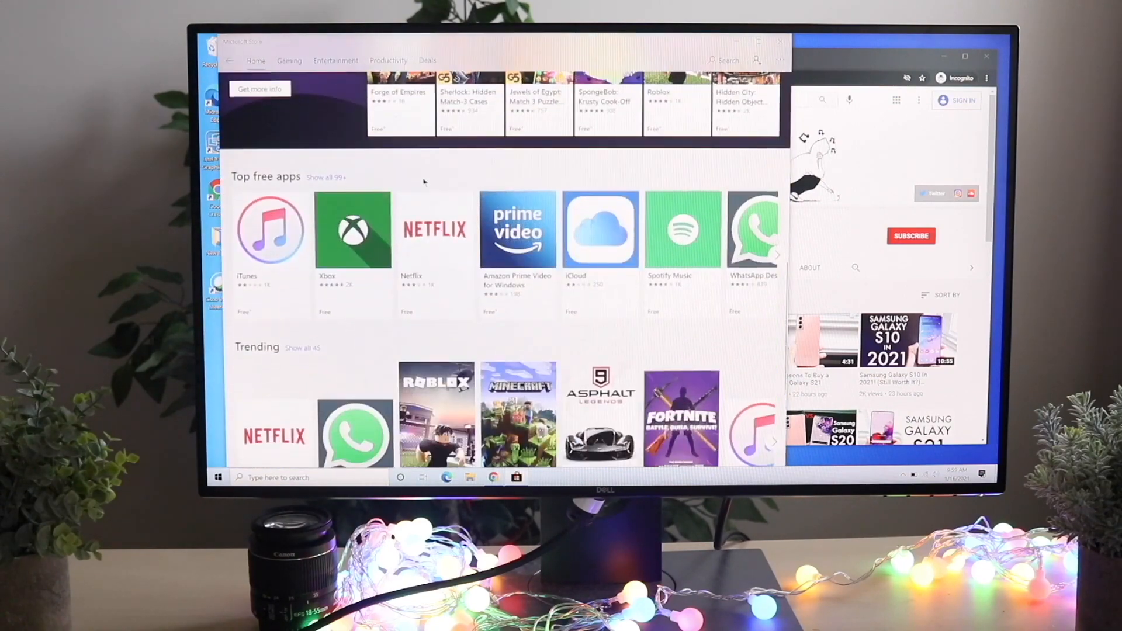
pyautogui.scroll(-3)
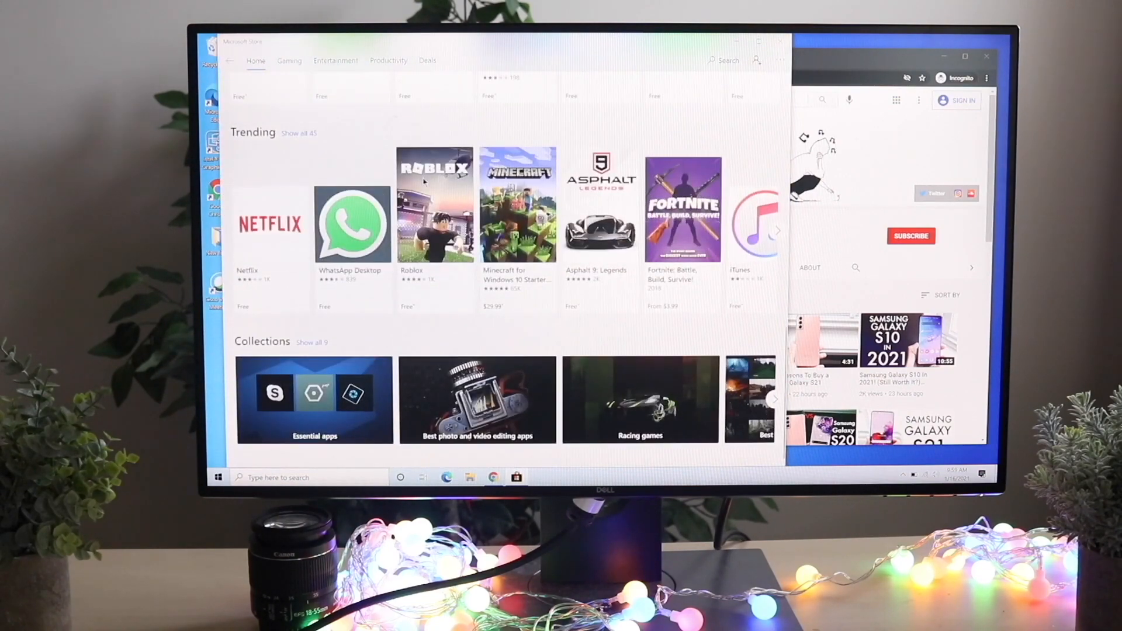
pyautogui.scroll(3)
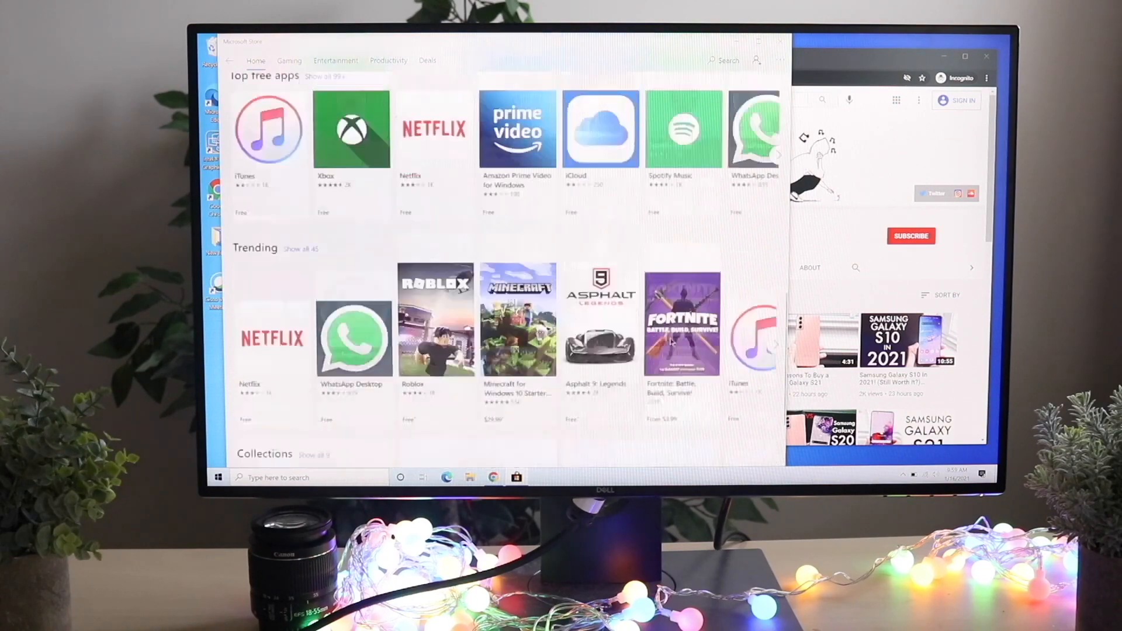
# - Open the Best selling games listing showing Minecraft and Roblox
pyautogui.click(256, 59)
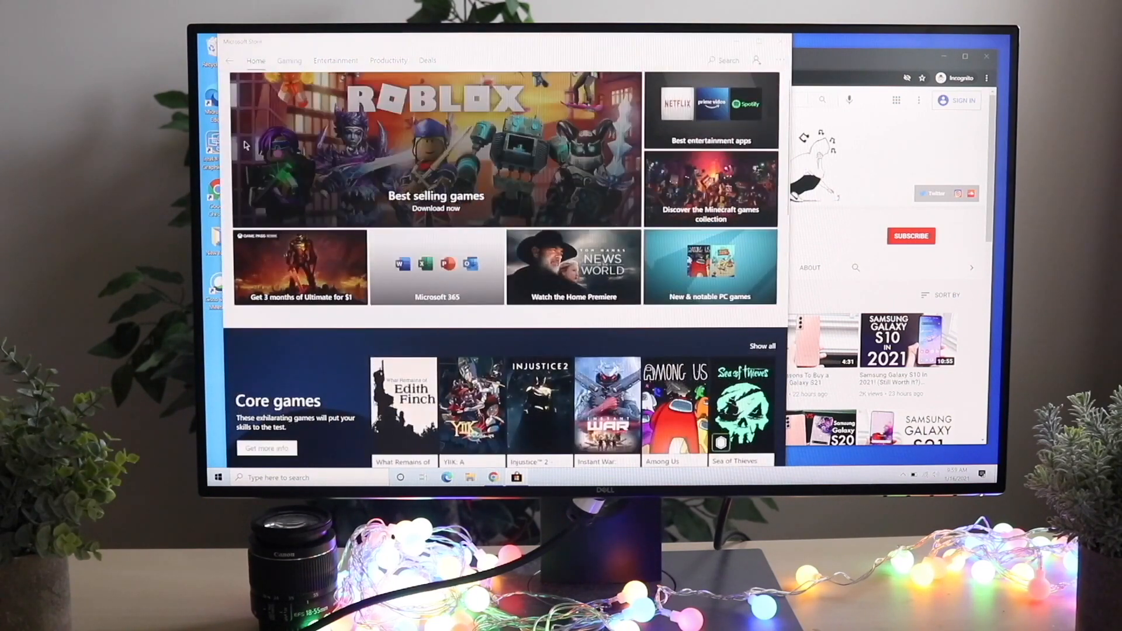
pyautogui.click(436, 202)
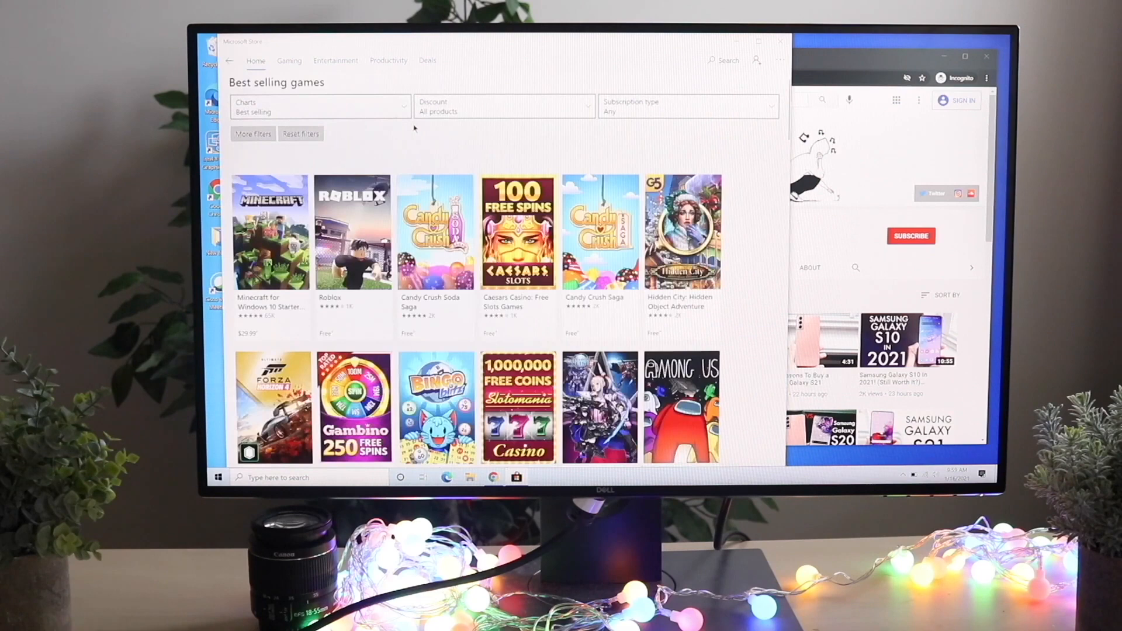